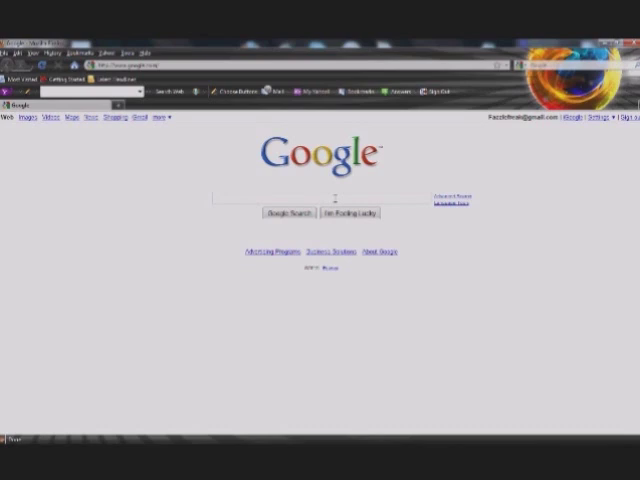
Search Google for 'visual boy advance' using the suggestion after typing 'Visual'.
type("Visual")
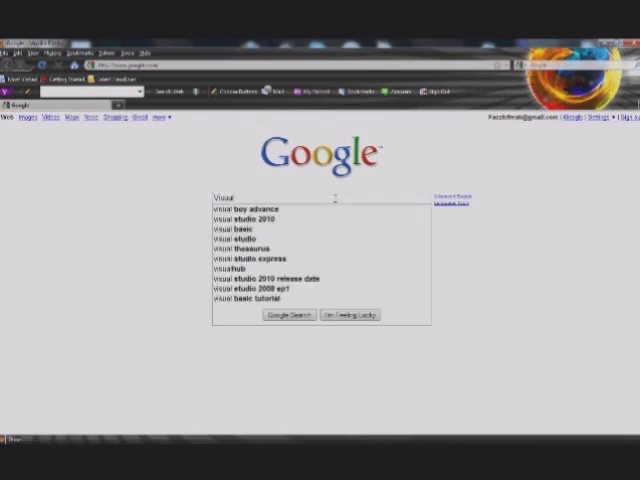
left_click(253, 207)
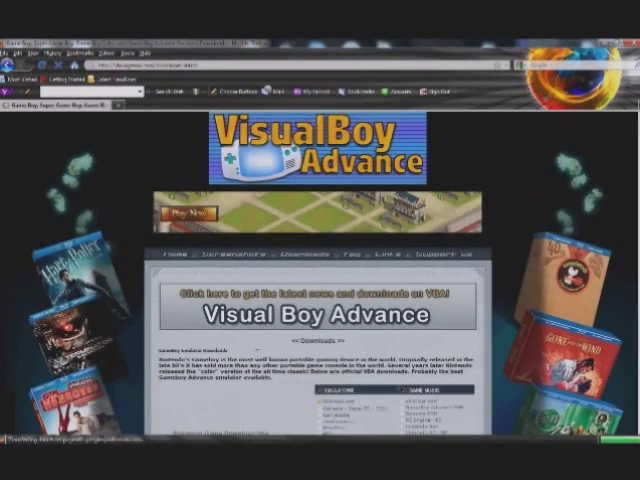
Scroll down the VisualBoyAdvance downloads page to the downloads table.
scroll("down", 3)
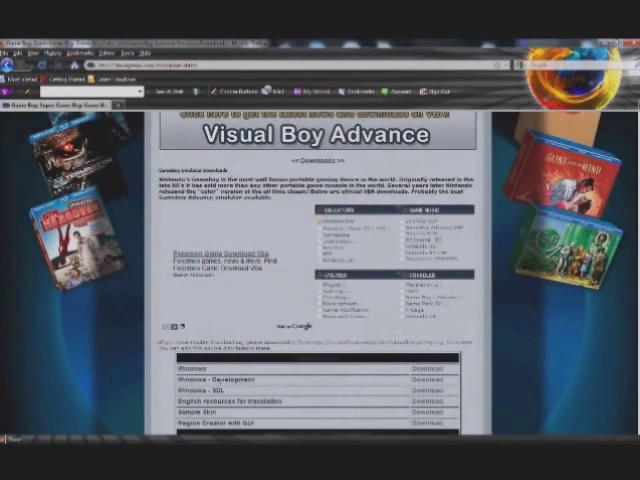
scroll("down", 3)
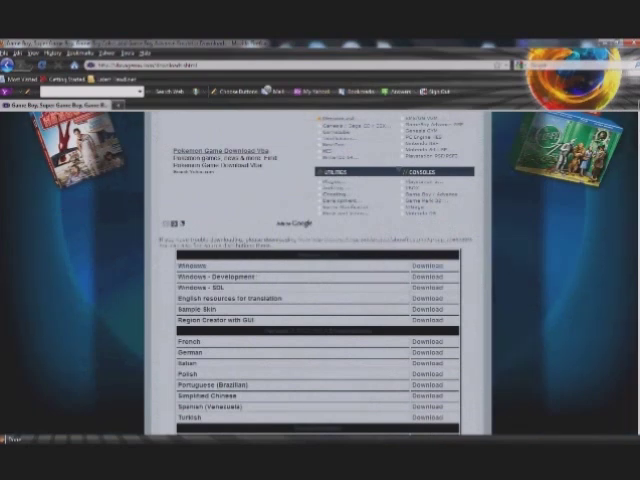
scroll("down", 3)
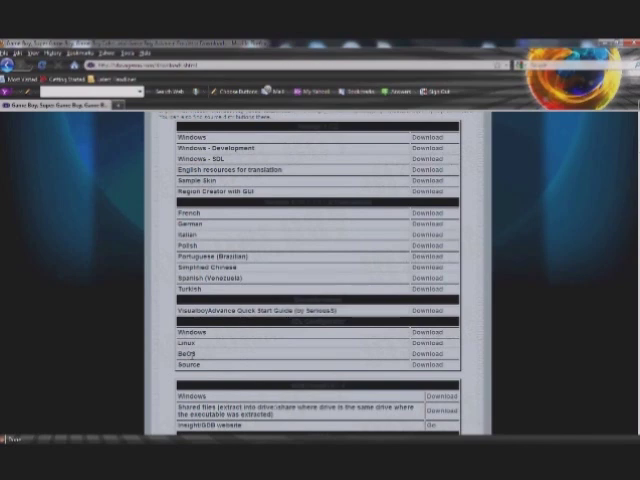
scroll("down", 3)
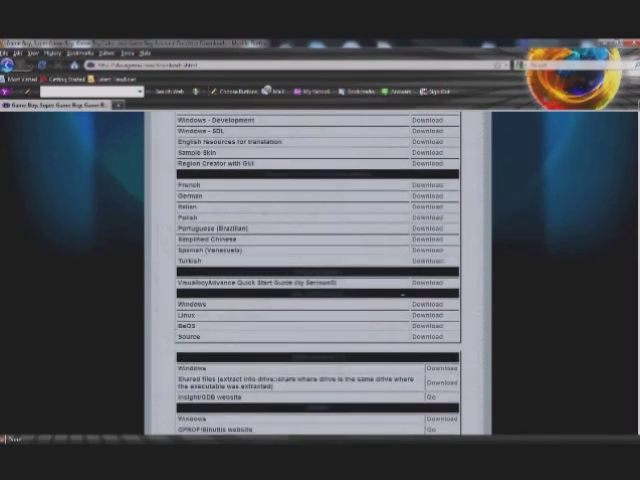
scroll("down", 3)
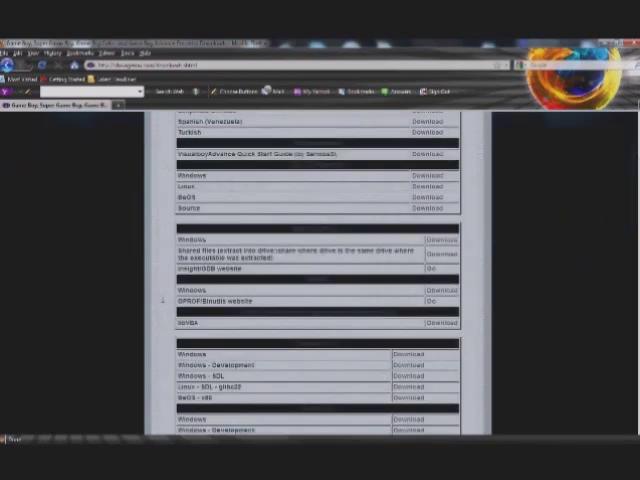
scroll("down", 3)
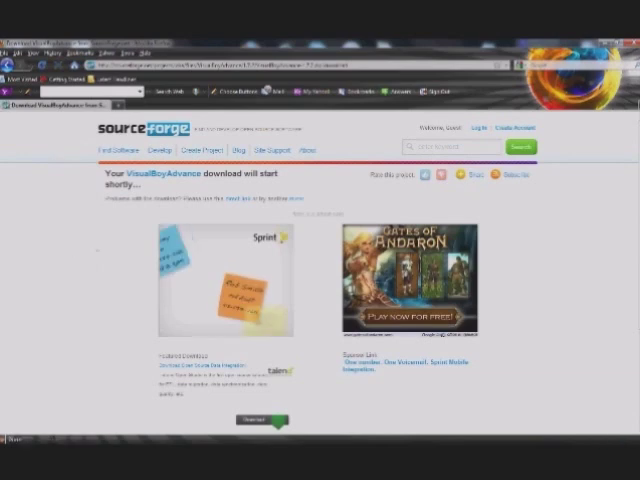
Accept the VisualBoyAdvance file download on SourceForge.
left_click(255, 419)
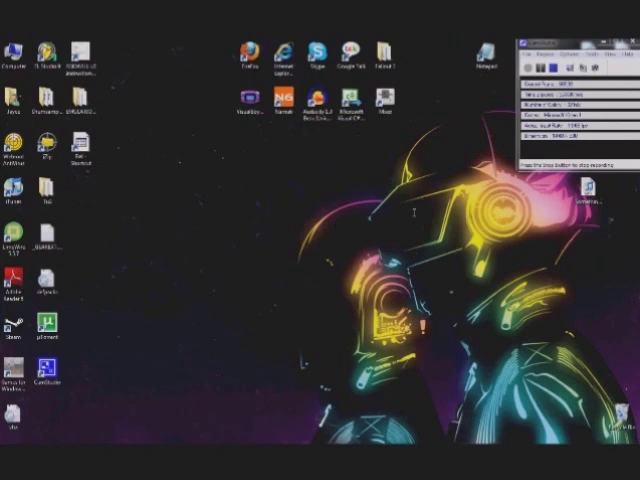
mouse_move(310, 200)
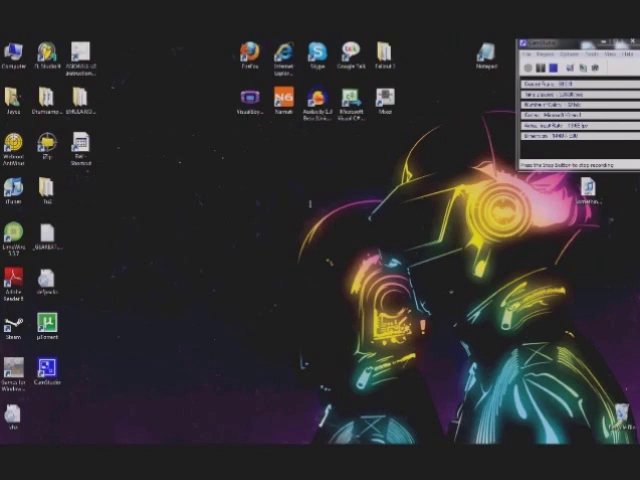
left_click(248, 103)
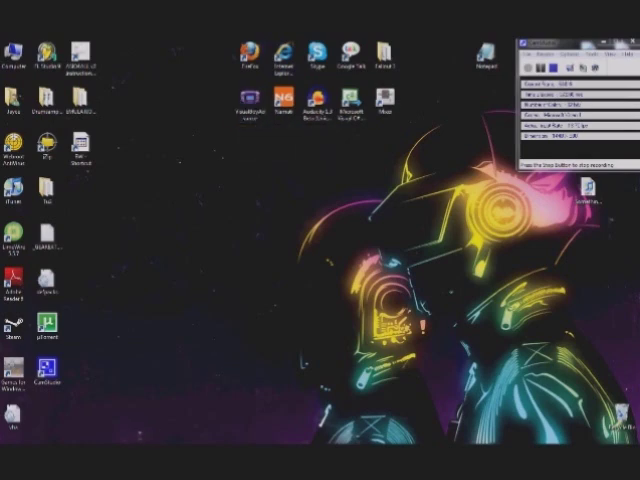
left_click(242, 105)
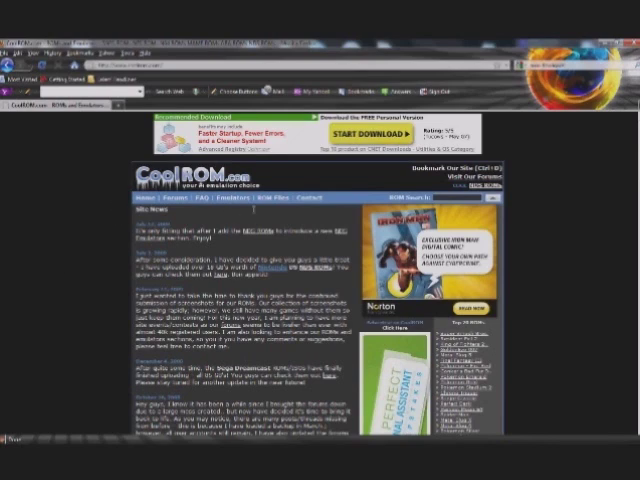
Open CoolROM's Gameboy Advance ROMs starting with the letter P.
left_click(265, 197)
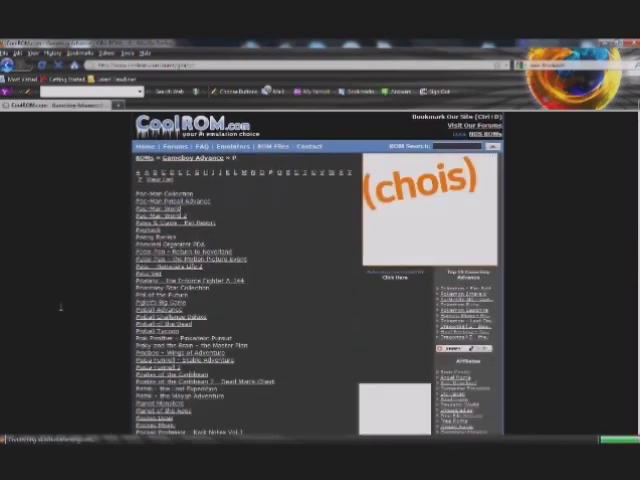
Scroll down the P list of Game Boy Advance ROMs toward Pokemon - Fire Red.
scroll("down", 3)
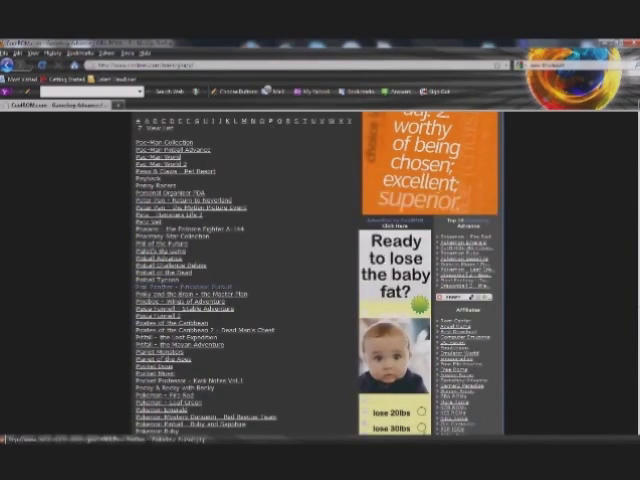
scroll("down", 3)
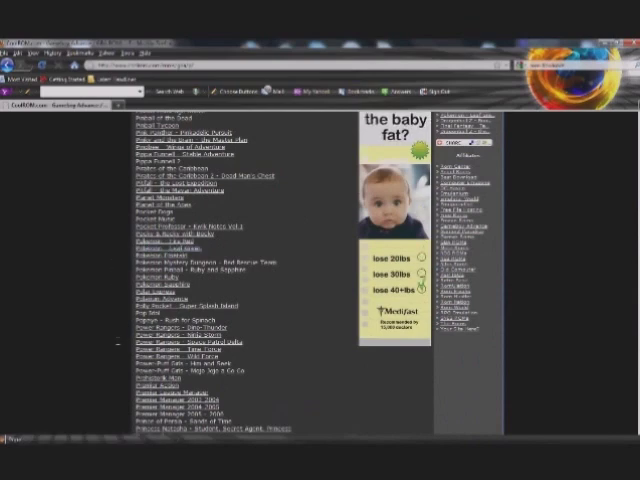
scroll("down", 3)
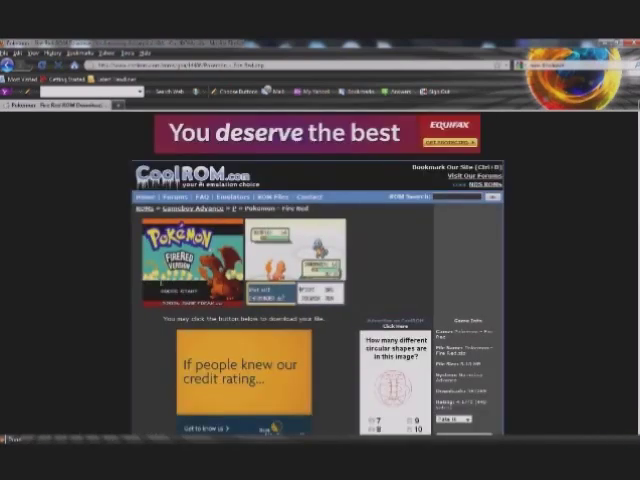
Scroll down the Pokemon Fire Red page to its download area.
scroll("down", 3)
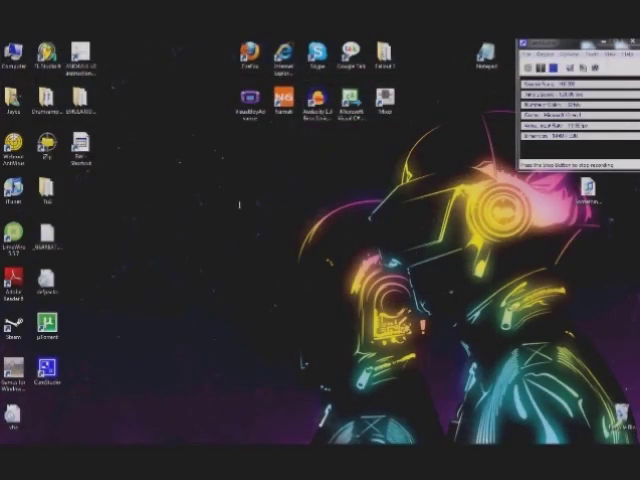
Launch VisualBoyAdvance from its desktop shortcut.
left_click(85, 105)
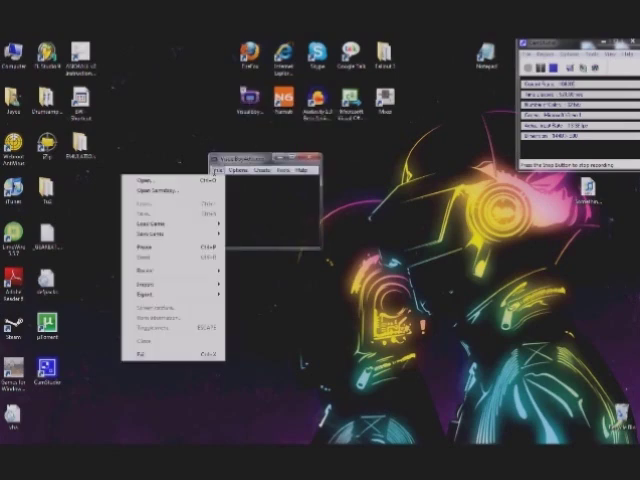
left_click(148, 181)
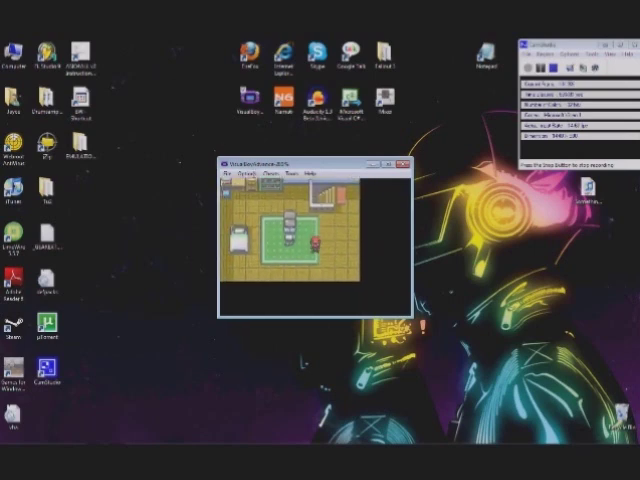
Return focus to the running FireRed game window.
left_click(251, 177)
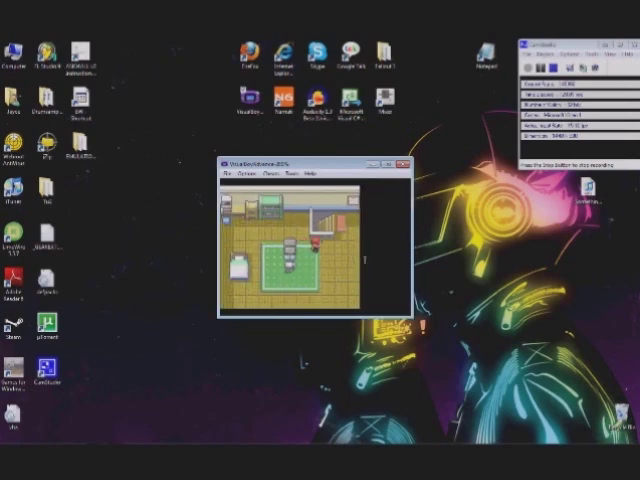
Refocus the game and walk the player up at accelerated speed.
left_click(233, 173)
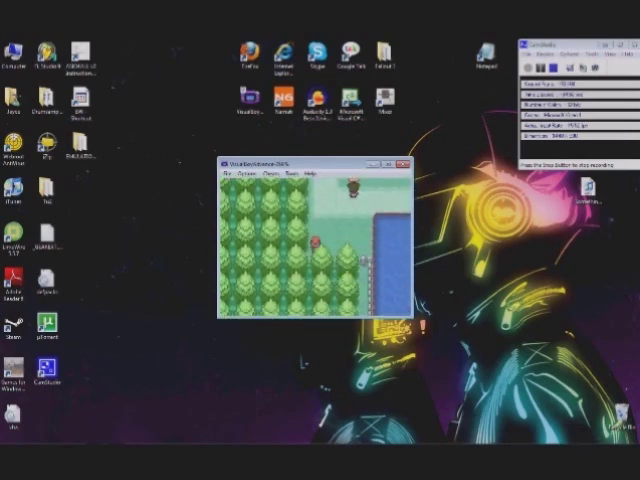
key("Up")
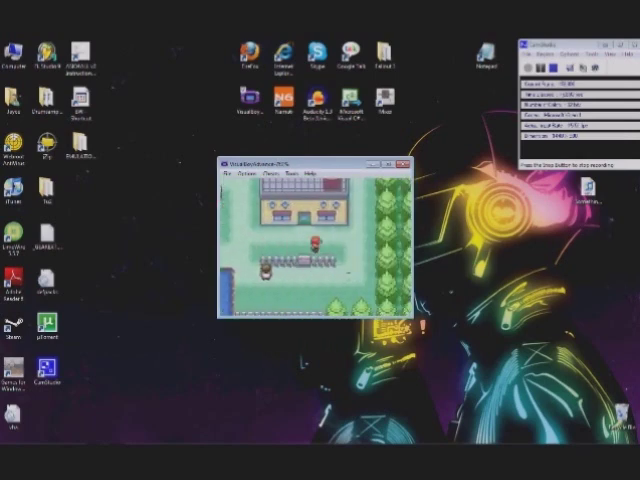